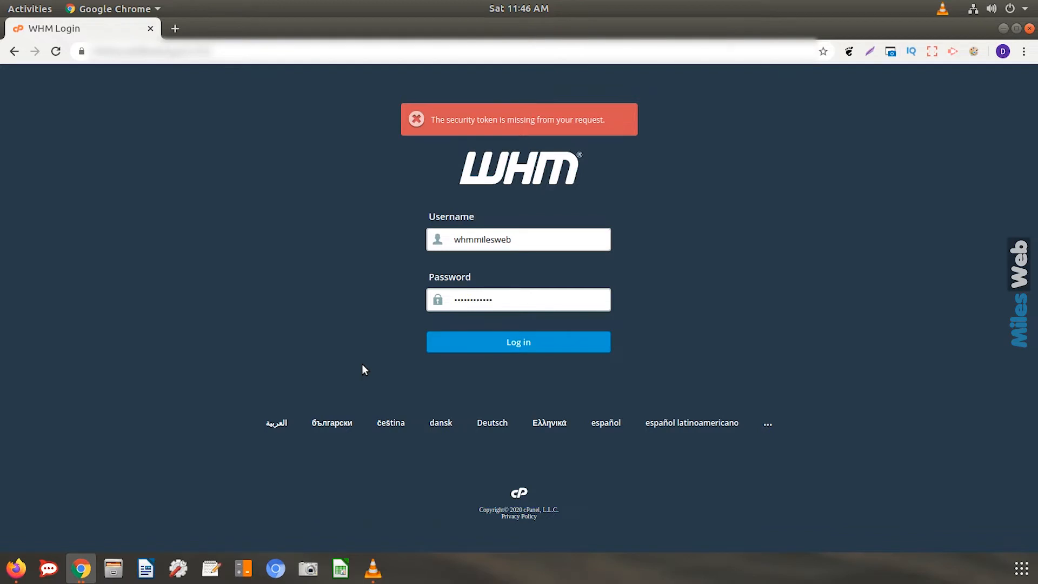
Step: Log in to WHM and go to the Packages section
left_click(519, 342)
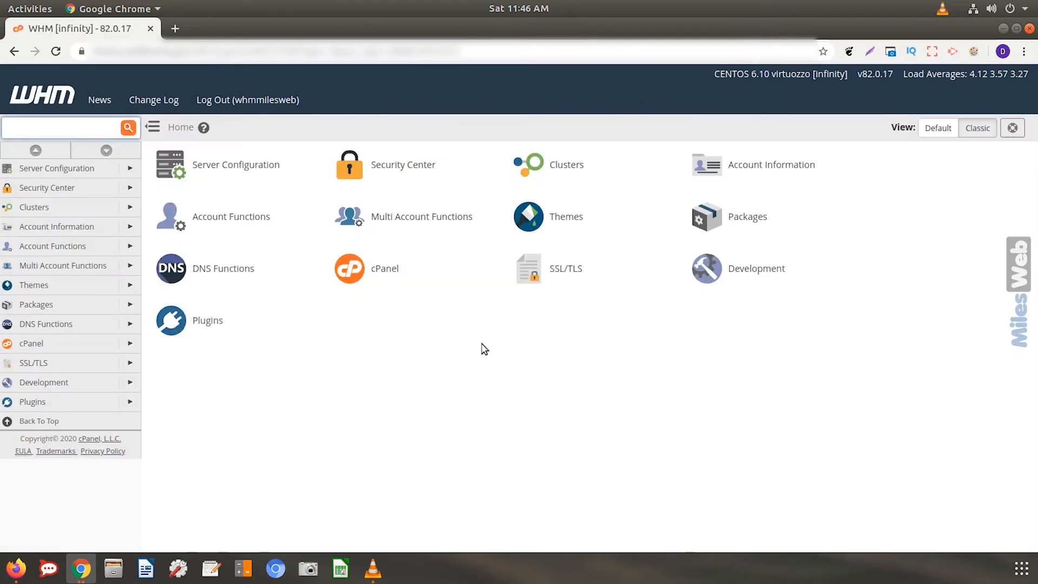
mouse_move(66, 312)
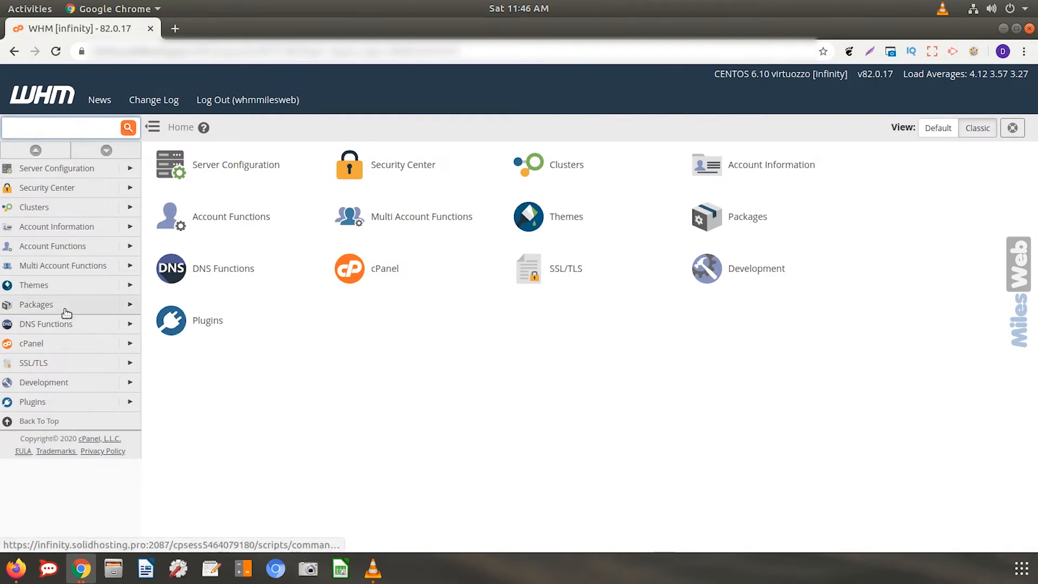
left_click(36, 303)
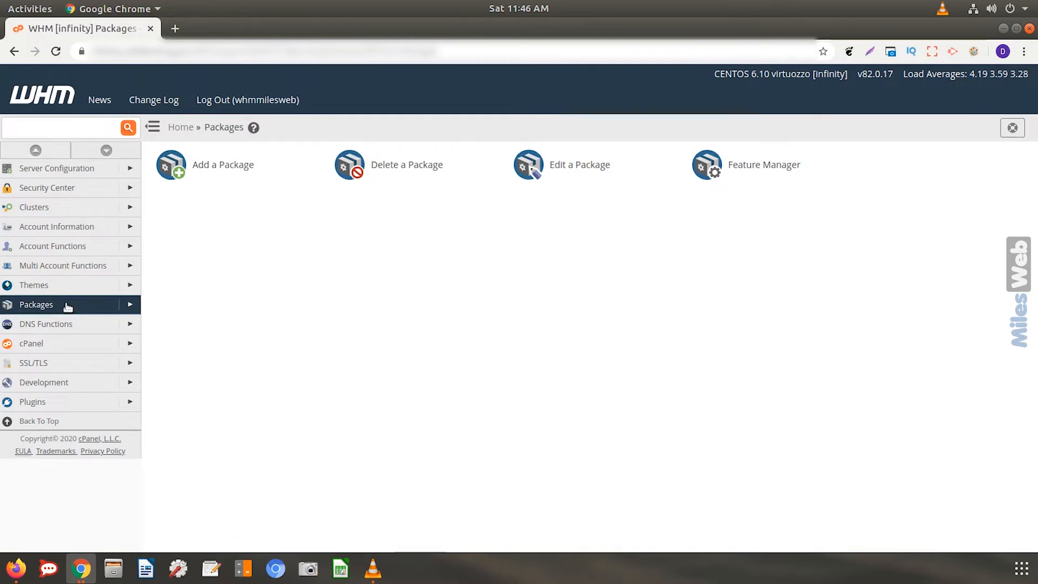
Step: Begin a new package in the Add a Package form and name it 'GoldPlan'
left_click(223, 164)
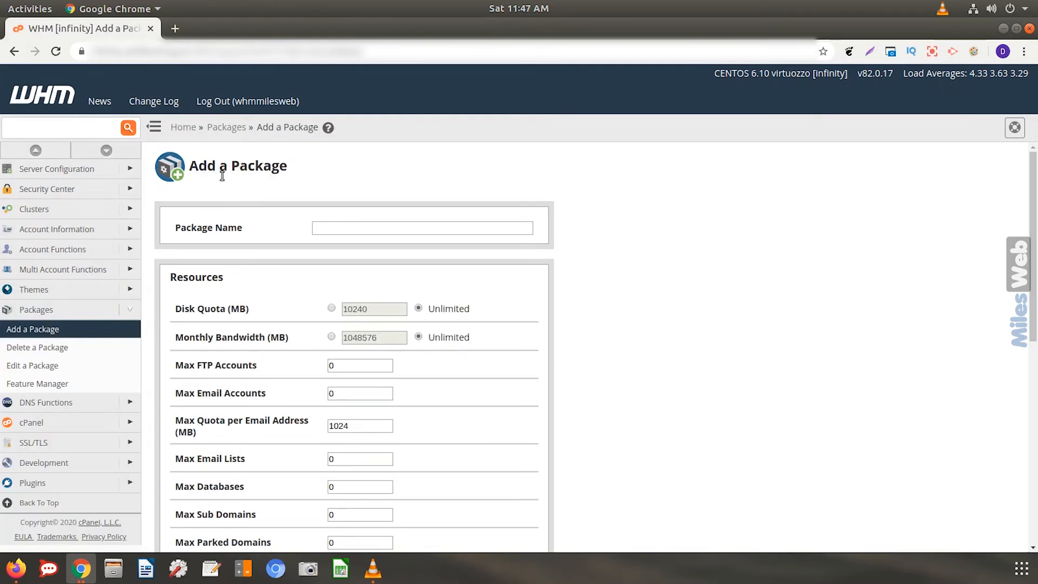
left_click(422, 227)
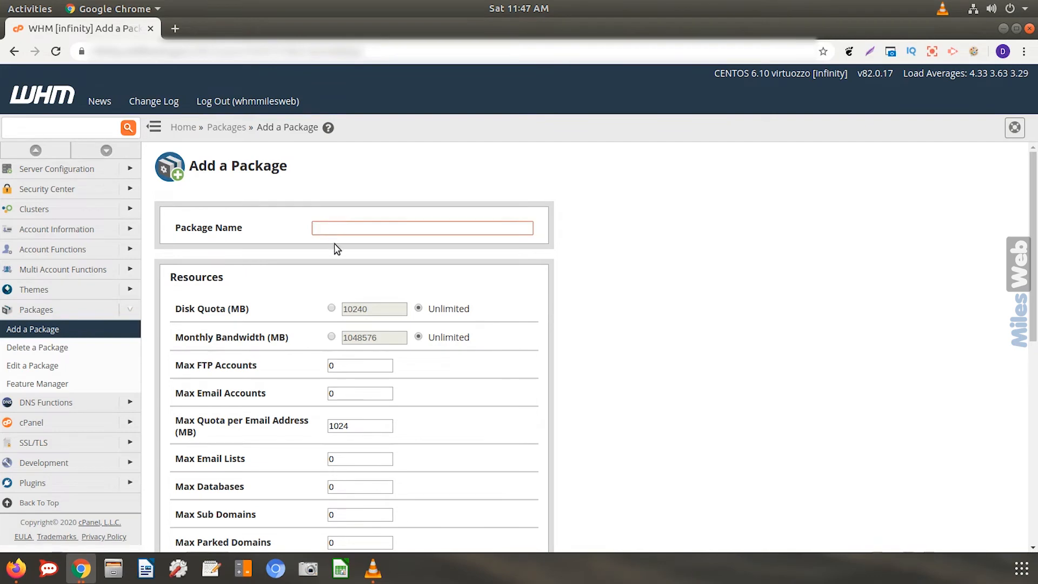
type("Gold")
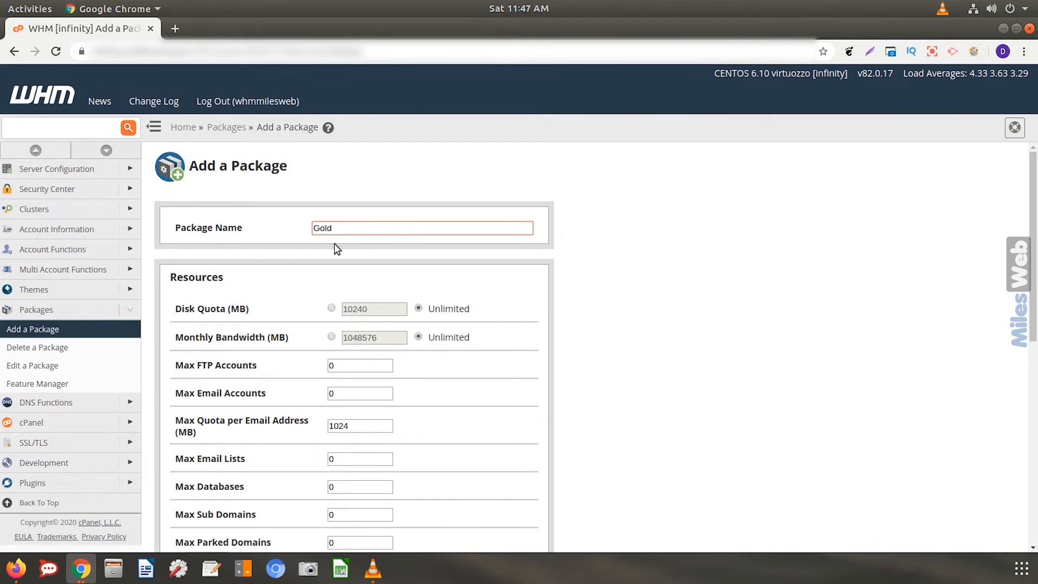
type("Plan")
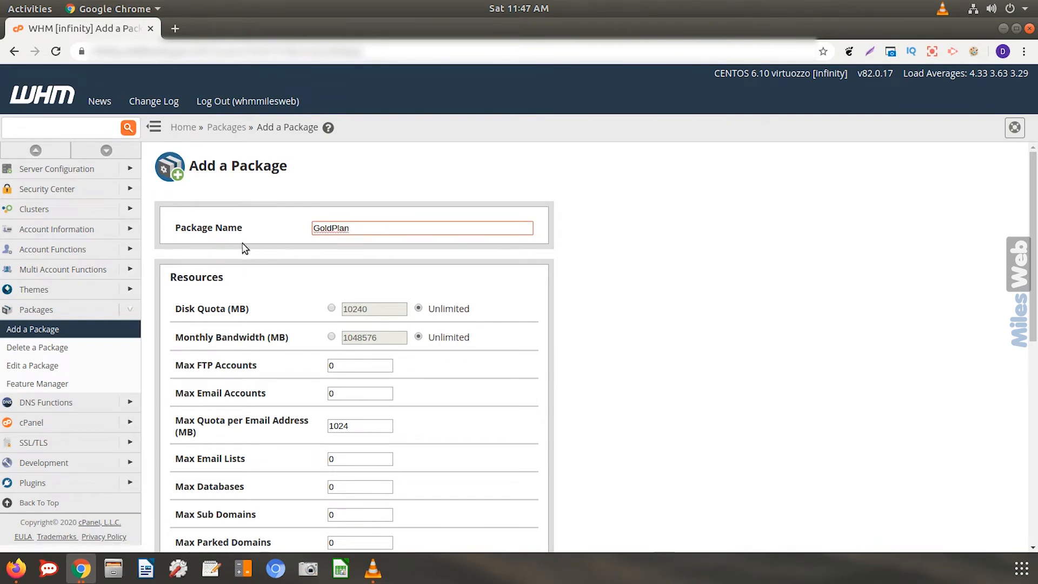
double_click(196, 276)
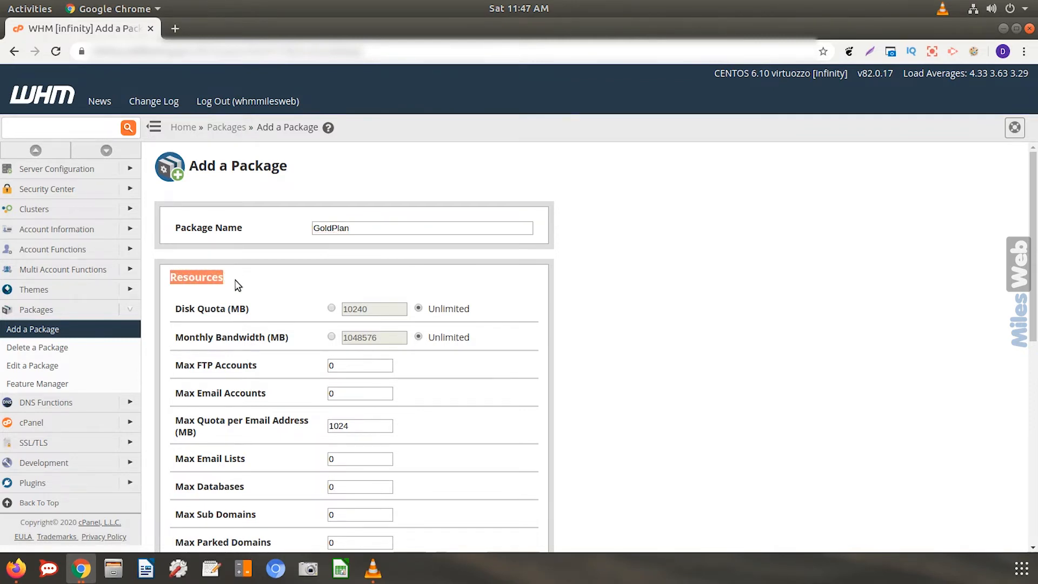
Step: Keep disk quota unlimited and set Max Email Accounts to 5 under Resources
scroll("down", 3)
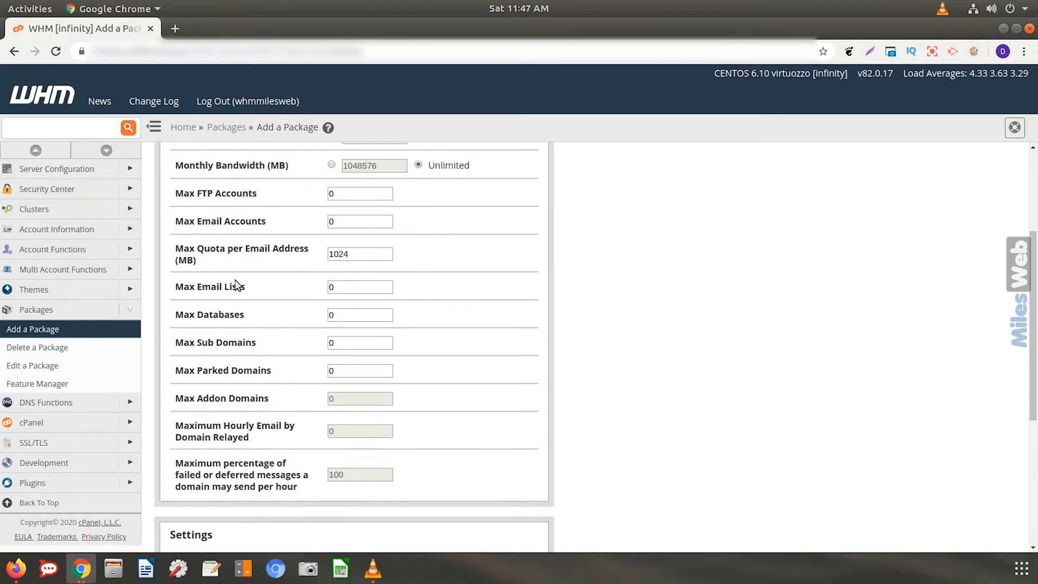
scroll("up", 3)
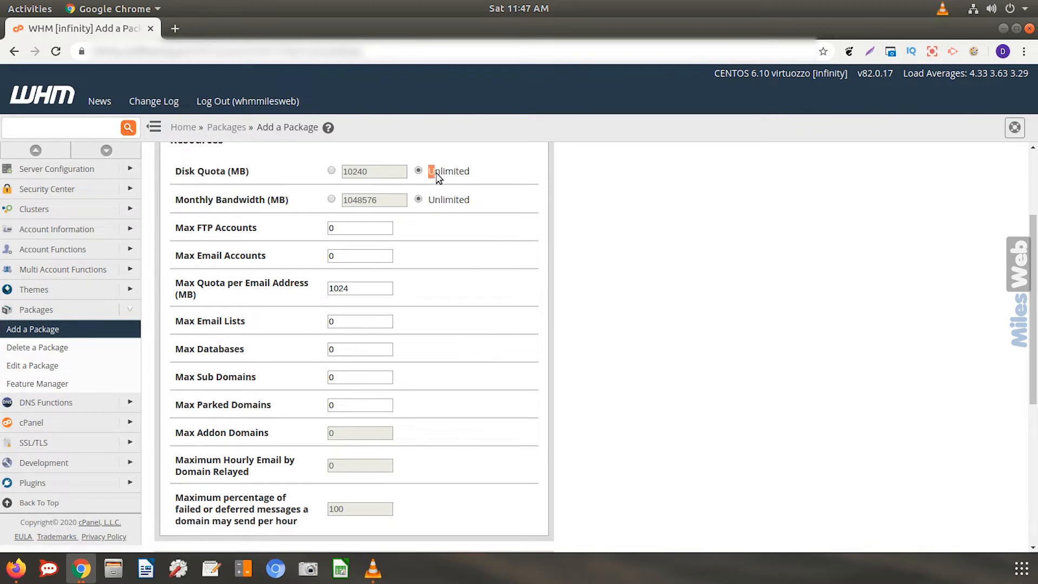
double_click(448, 171)
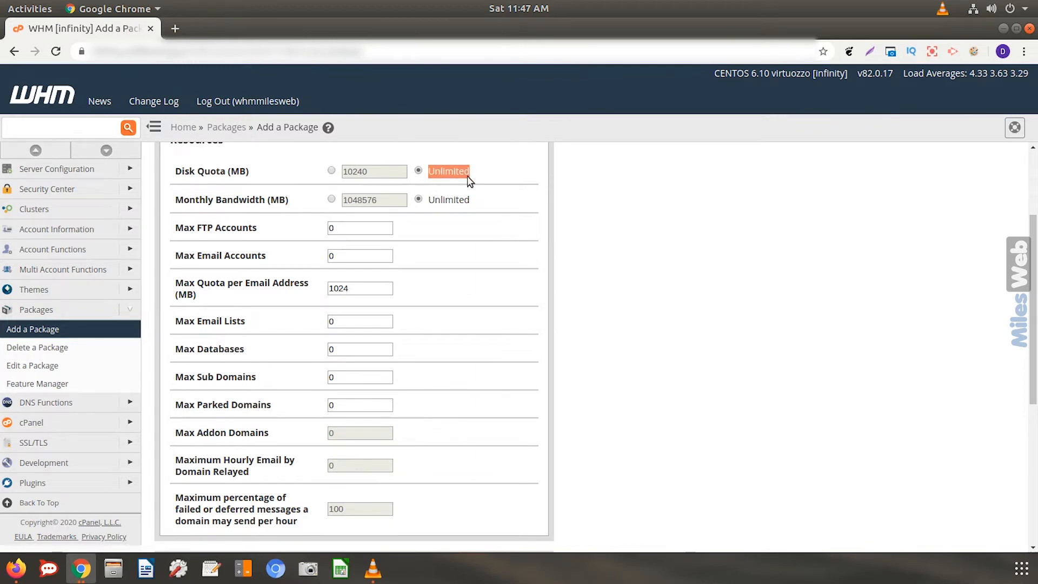
left_click(359, 256)
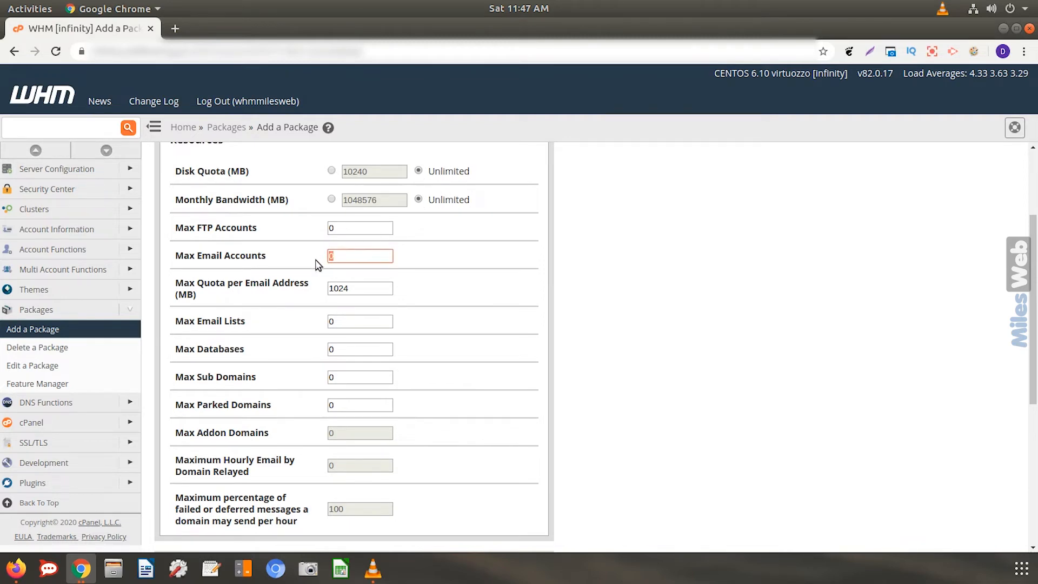
type("5")
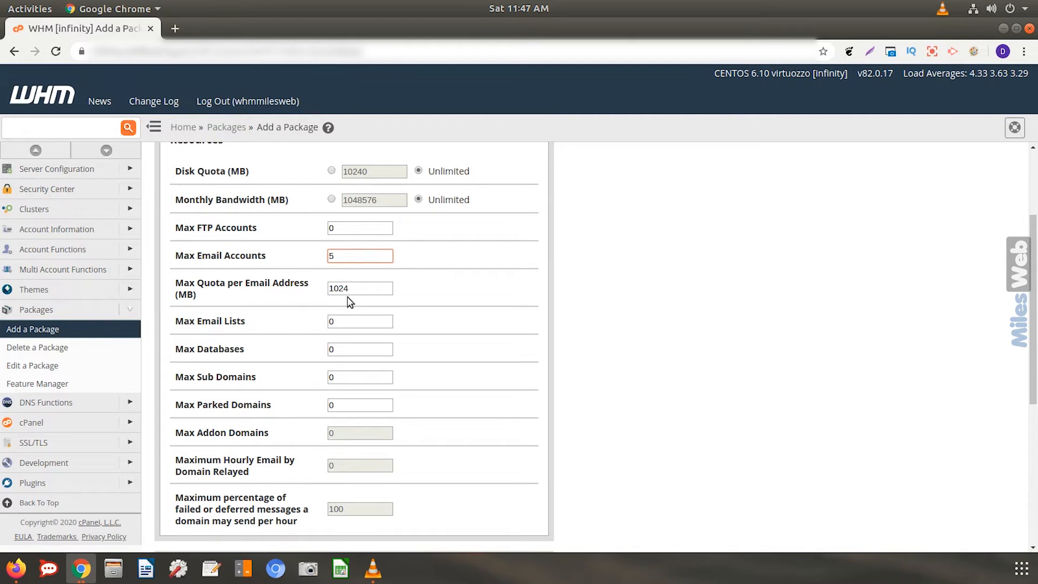
mouse_move(350, 311)
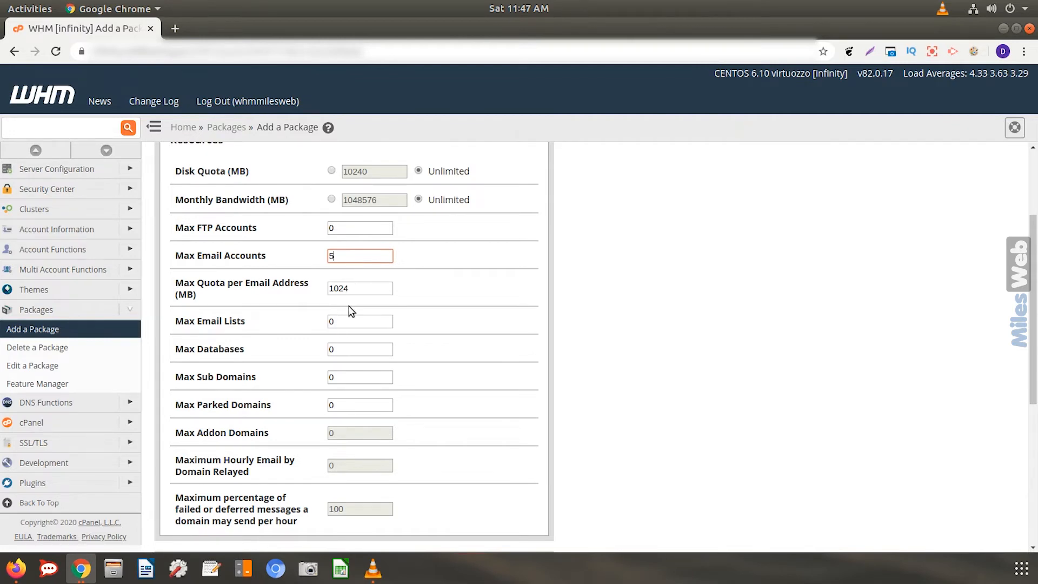
left_click(360, 321)
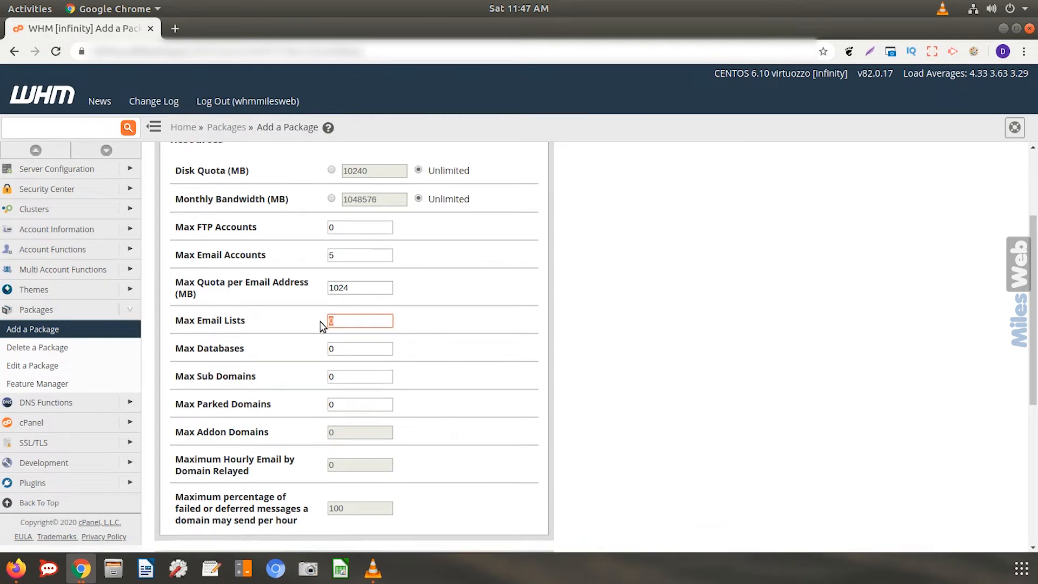
scroll("down", 3)
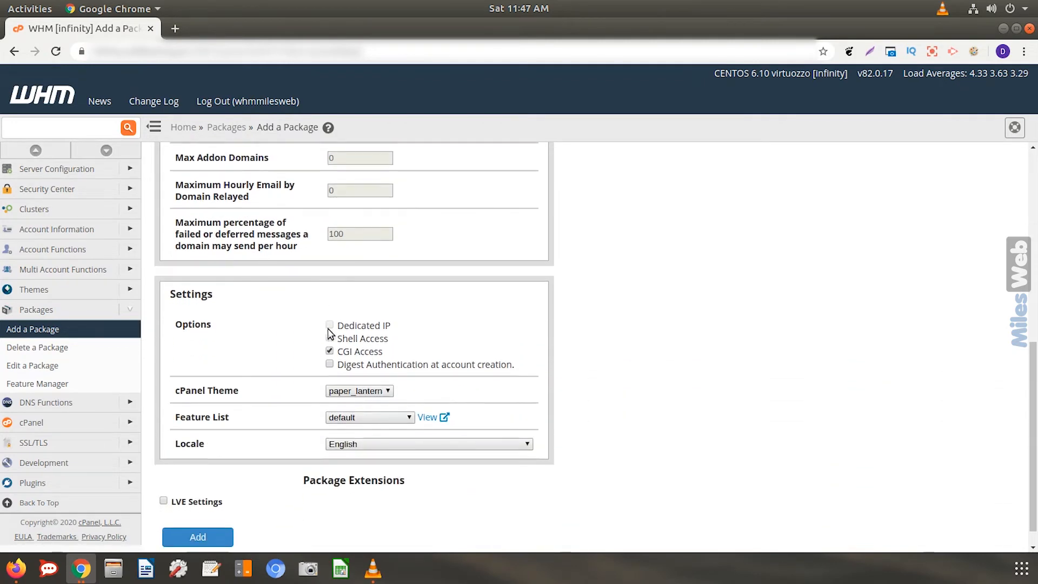
double_click(359, 325)
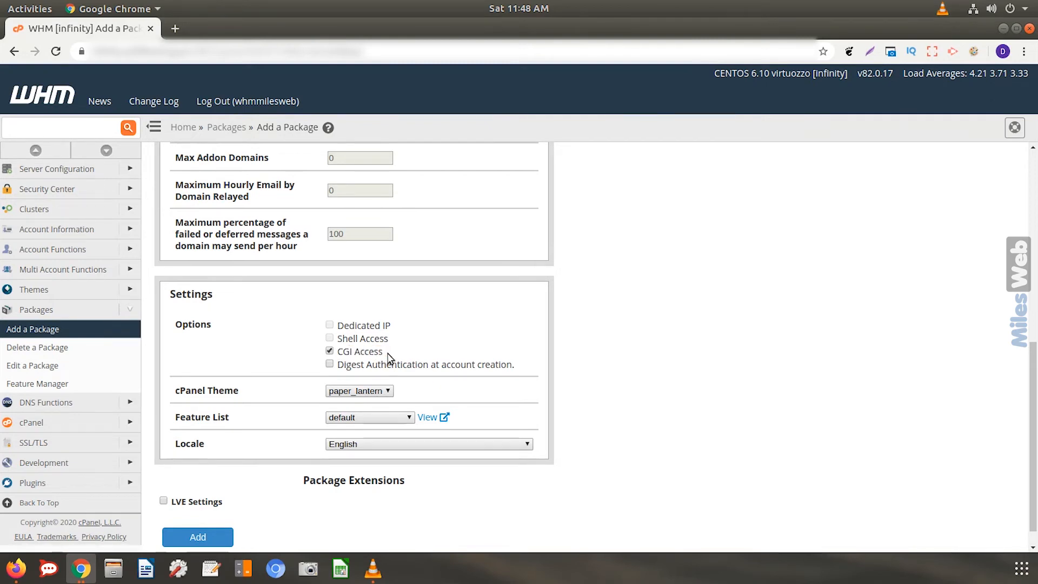
Step: Keep cPanel Theme as paper_lantern and Feature List as default for GoldPlan
left_click(359, 390)
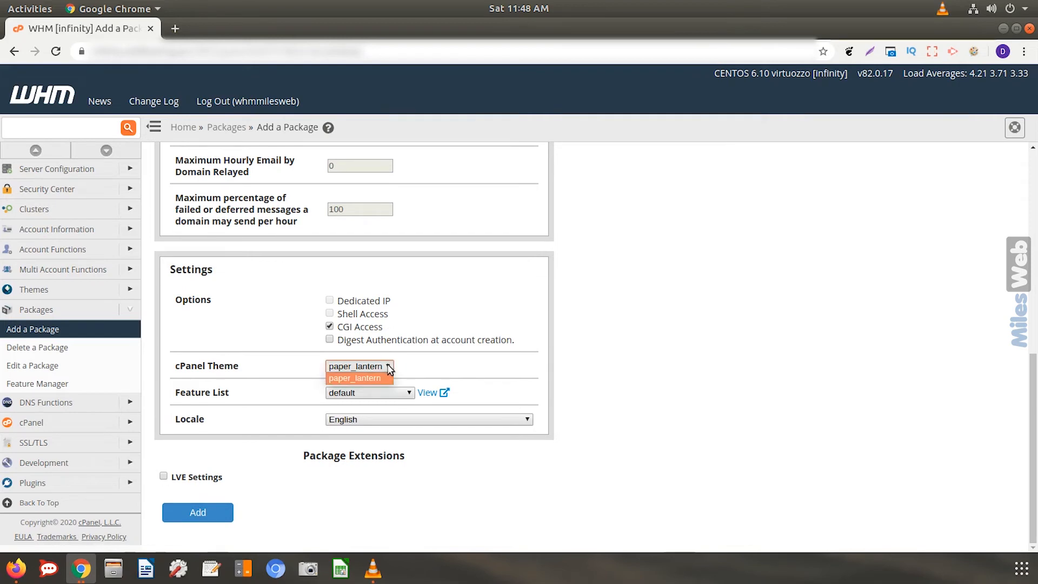
left_click(356, 378)
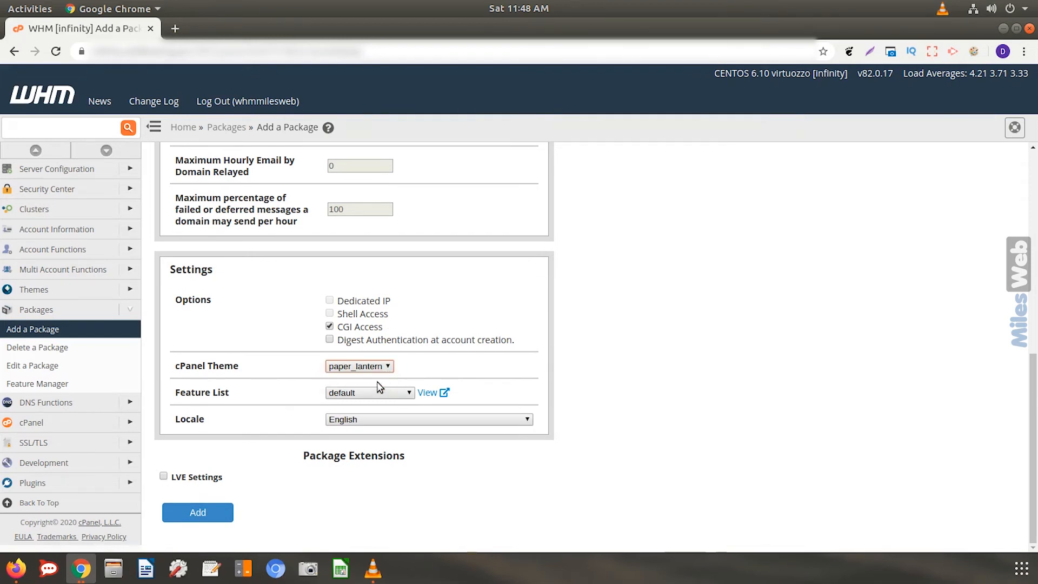
mouse_move(399, 399)
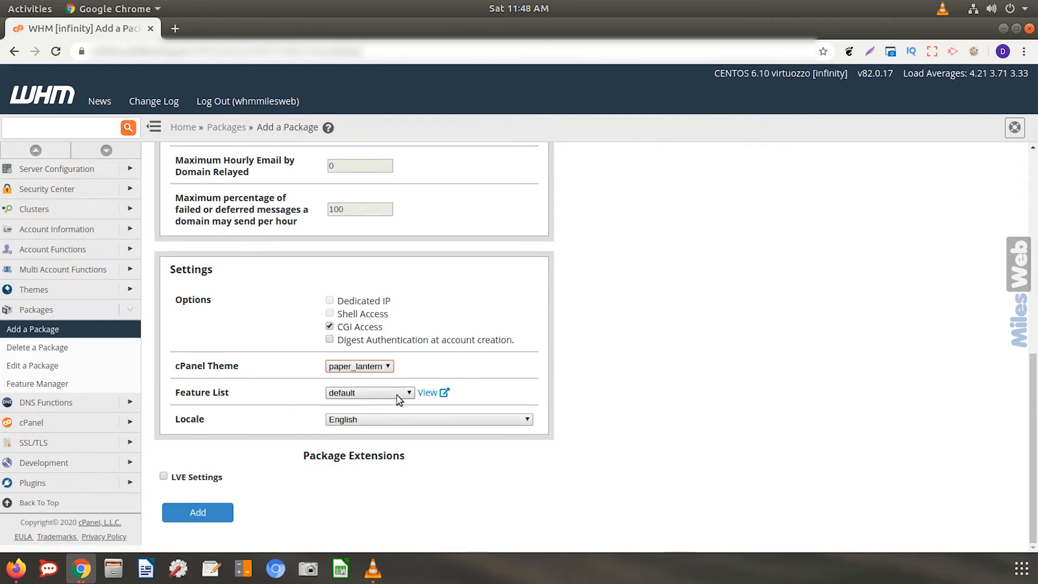
left_click(368, 392)
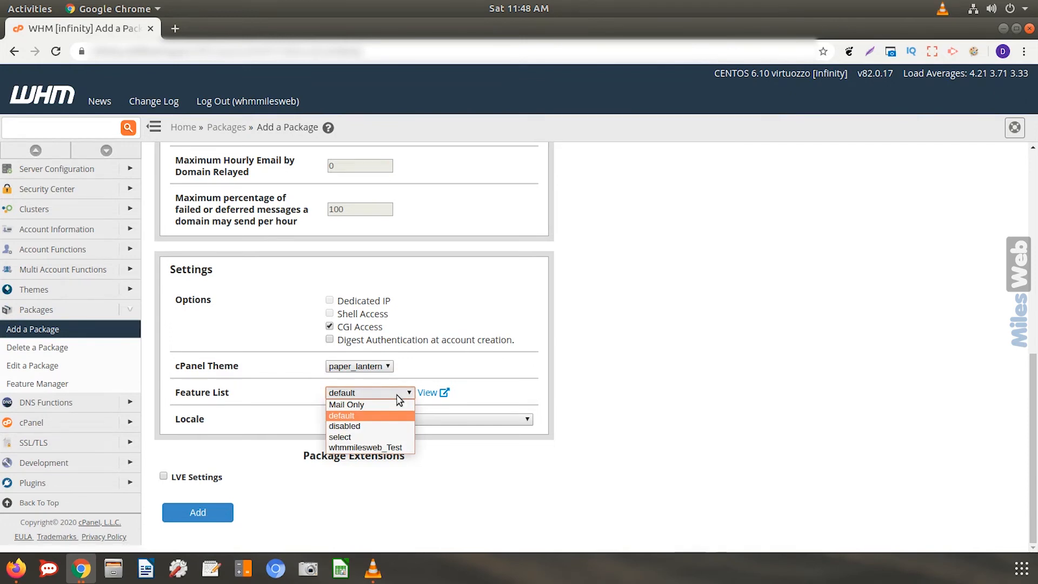
mouse_move(377, 425)
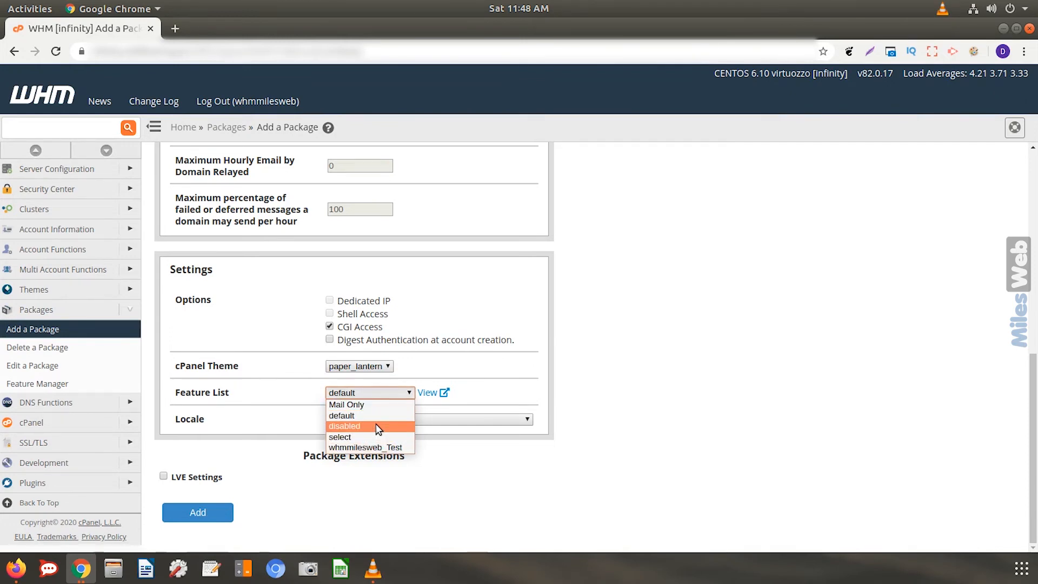
mouse_move(374, 415)
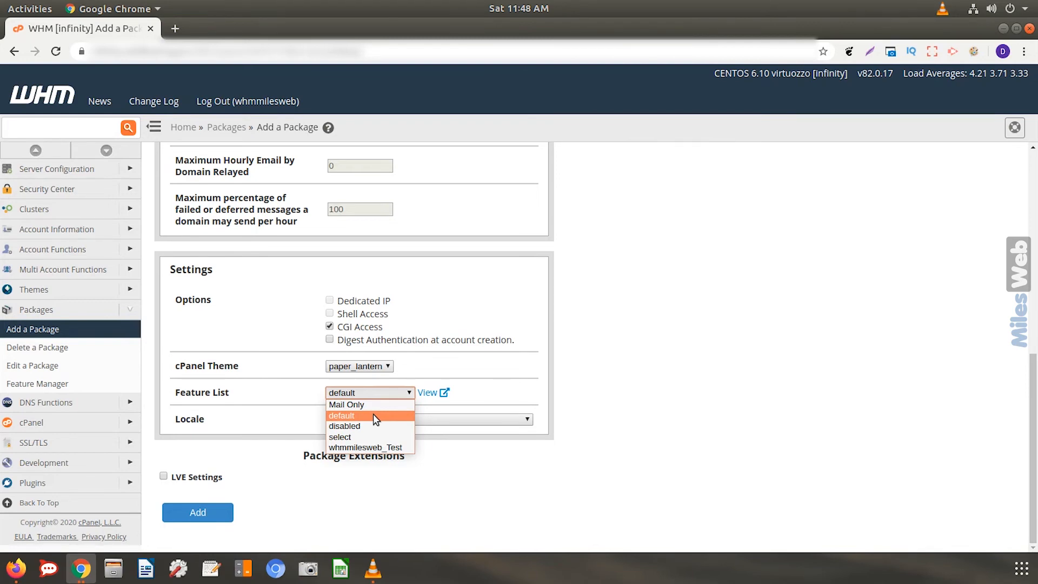
left_click(341, 415)
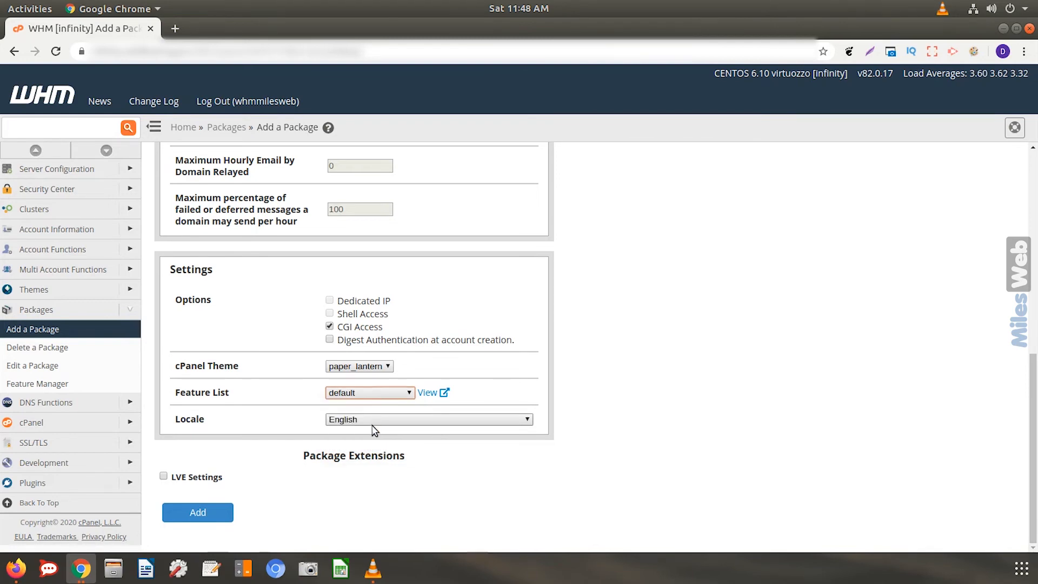
left_click(427, 419)
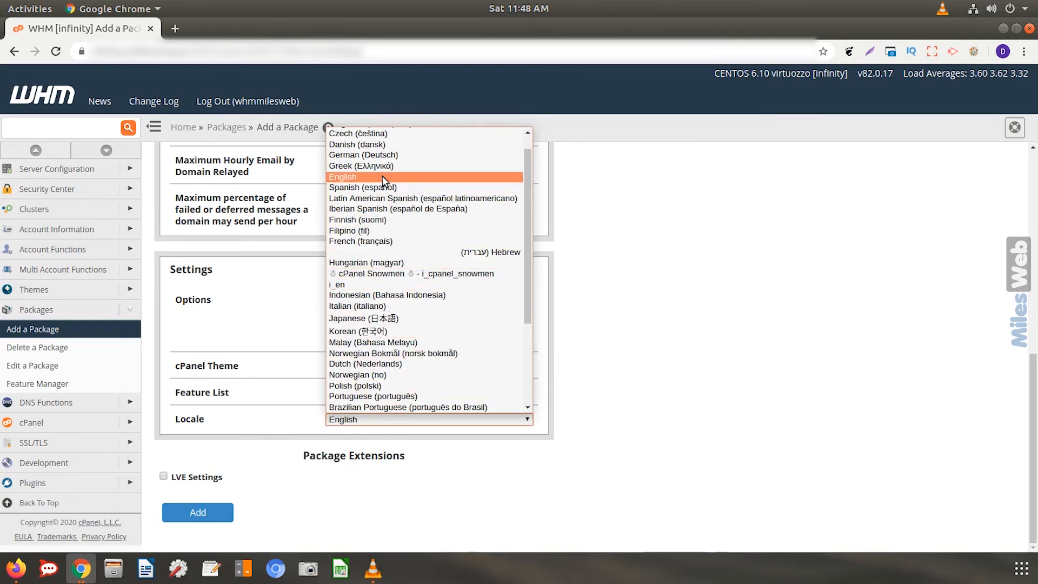
Step: Choose English as the locale and add the GoldPlan package, getting a Success message
left_click(342, 176)
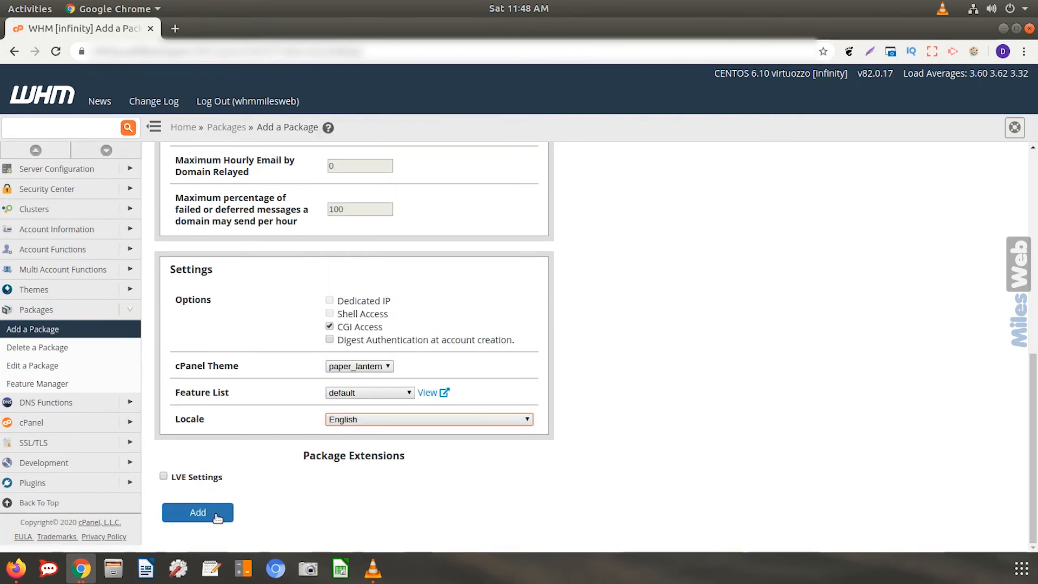
left_click(198, 511)
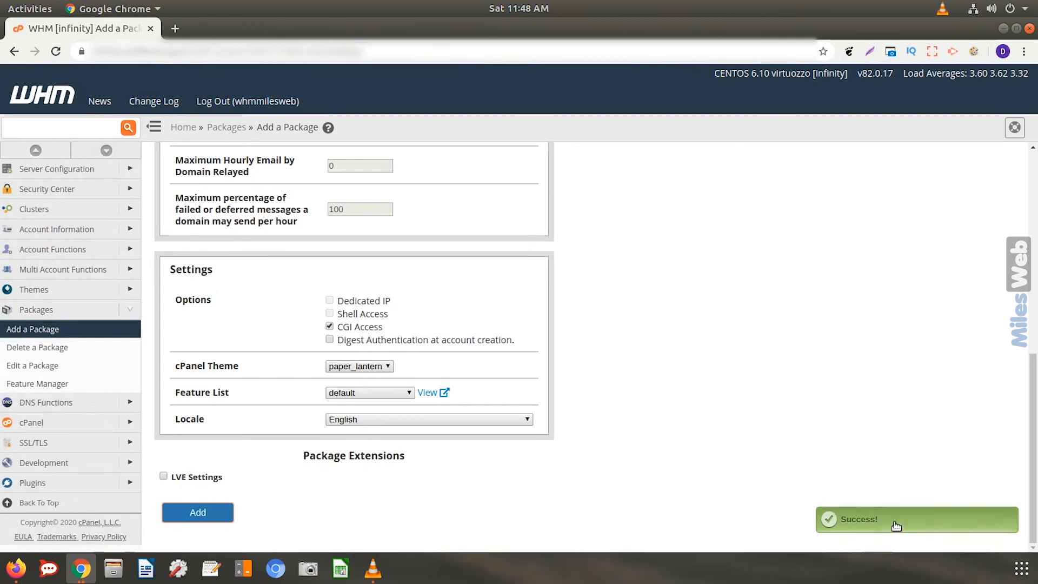
mouse_move(875, 526)
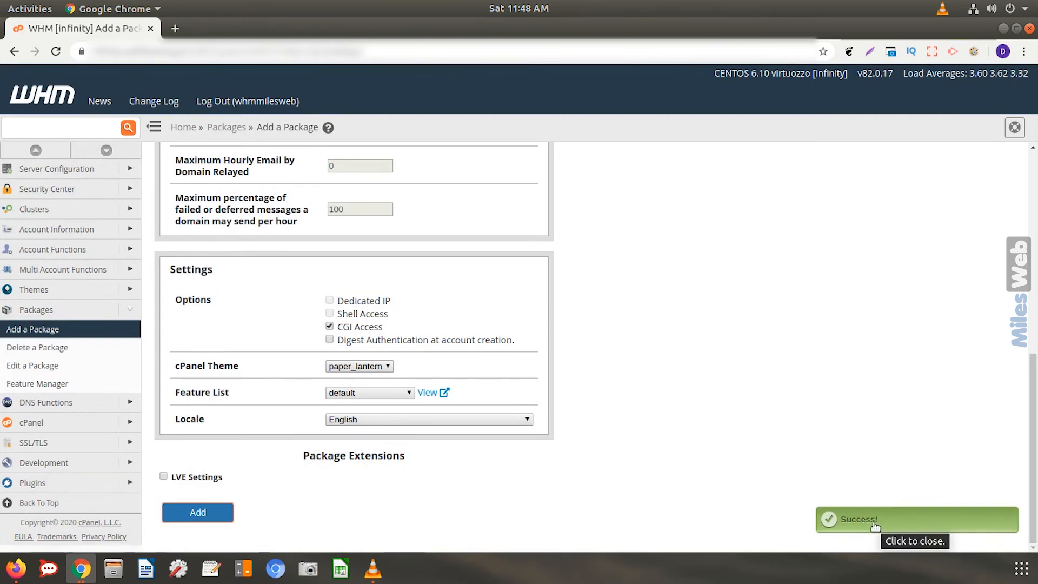